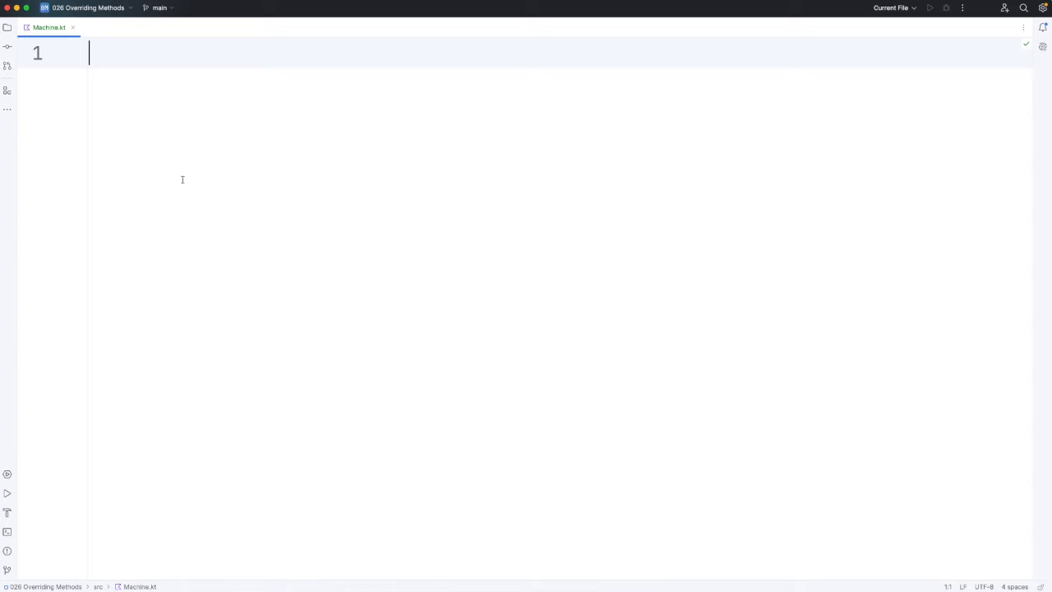
- Write a Machine(val name: String) class whose start() prints "Starting $name ..."
{"action": "type", "text": "class M"}
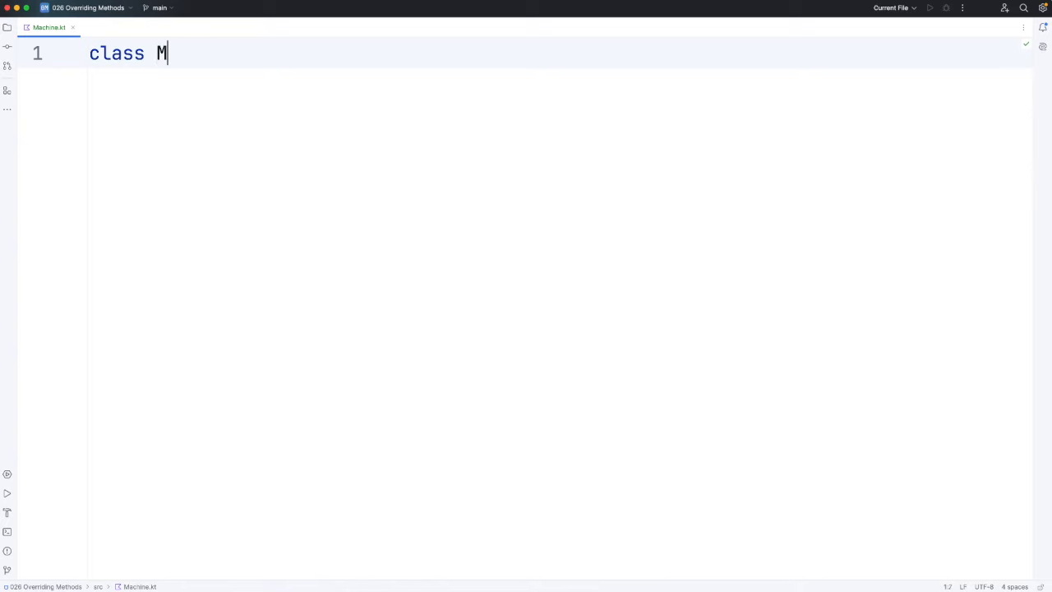
{"action": "type", "text": "achine {"}
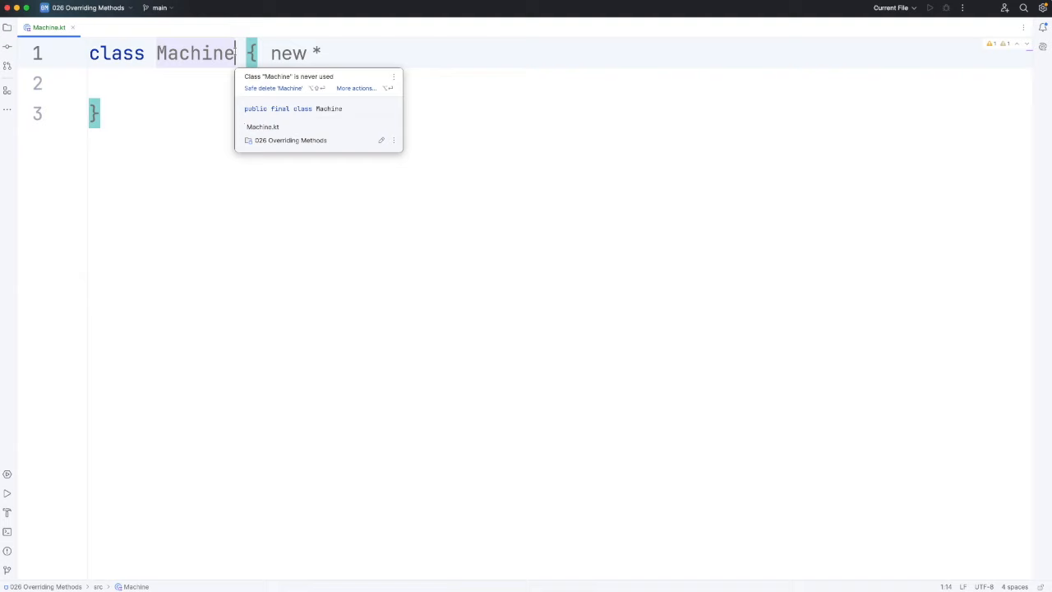
{"action": "type", "text": "(val name:S"}
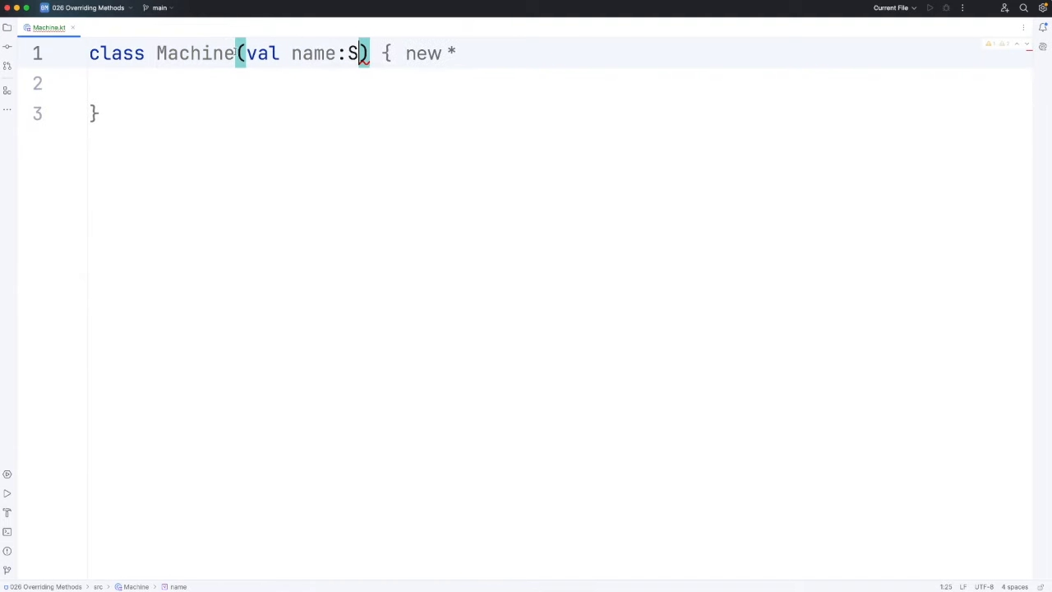
{"action": "type", "text": "tring"}
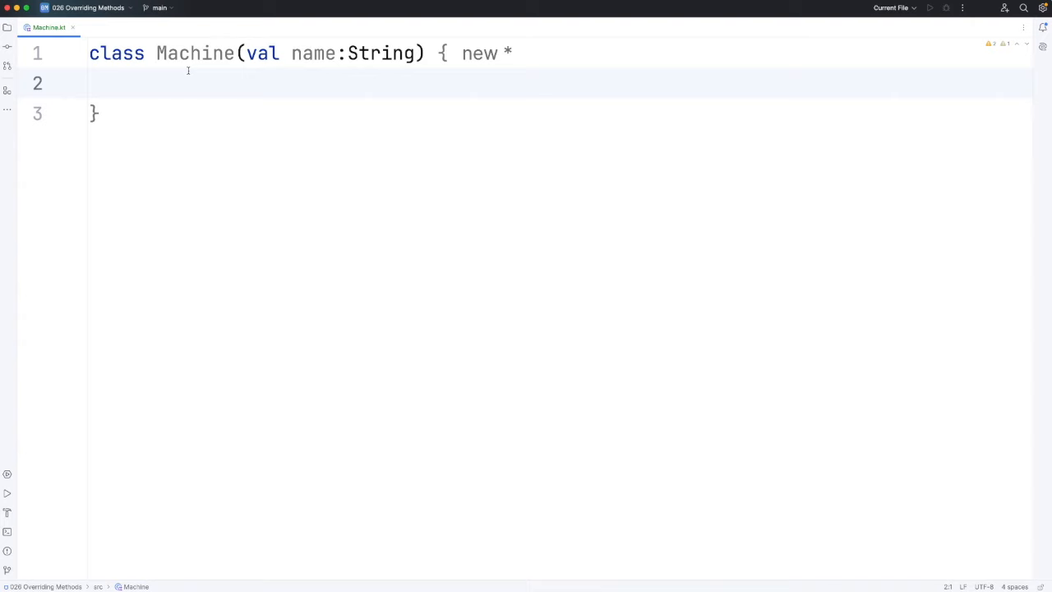
{"action": "type", "text": "fun start() {"}
{"action": "type", "text": "println(\""}
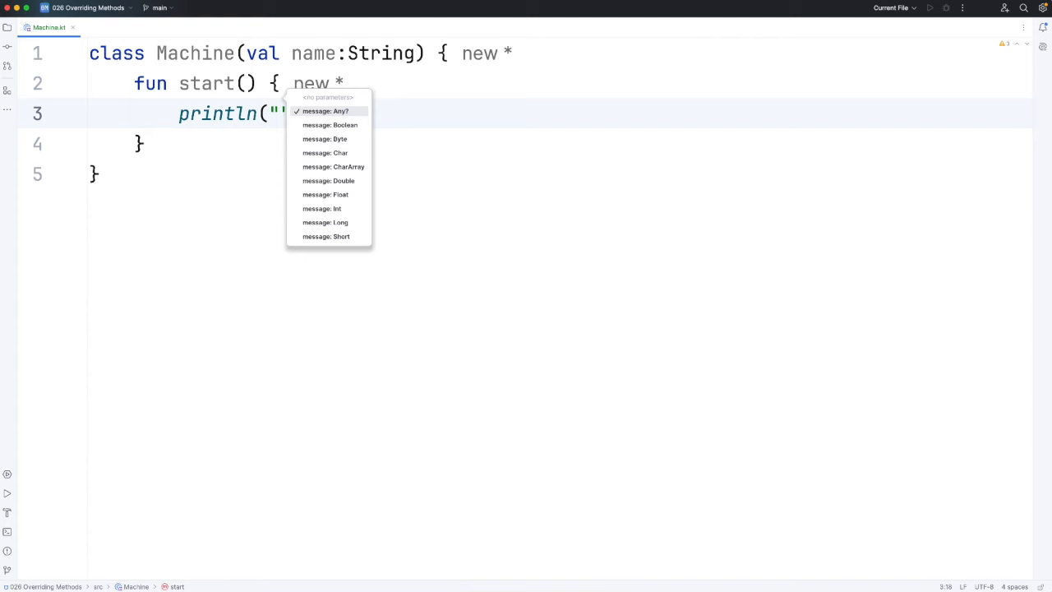
{"action": "type", "text": "Starting $name ..."}
{"action": "type", "text": "fun main() {"}
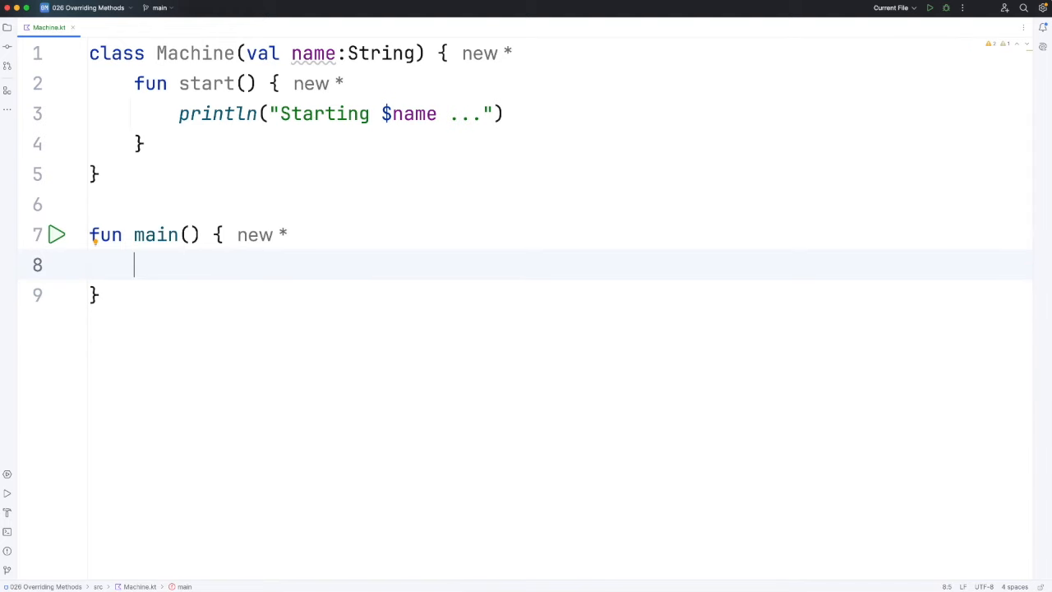
- In main, create val machine = Machine(name: "Crusher") and call machine.start()
{"action": "type", "text": "val machine"}
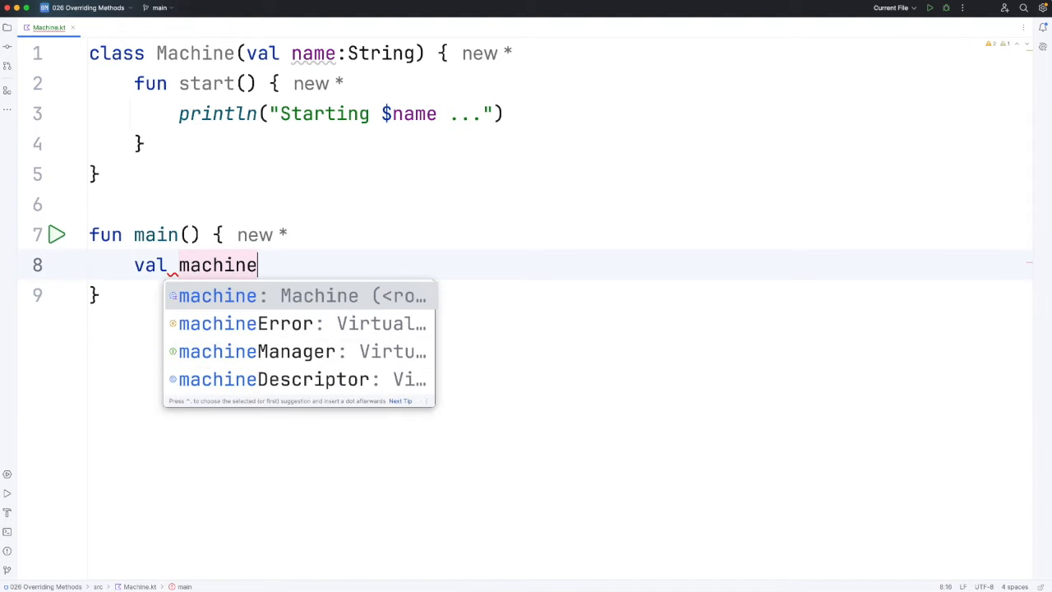
{"action": "type", "text": "= Machine()"}
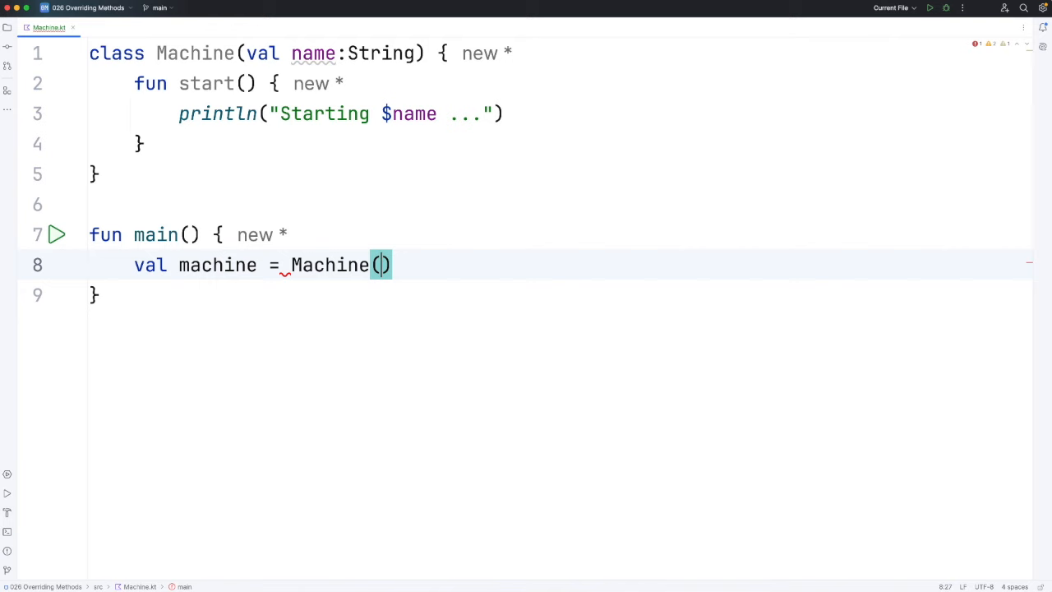
{"action": "type", "text": "name: \"Crusher\""}
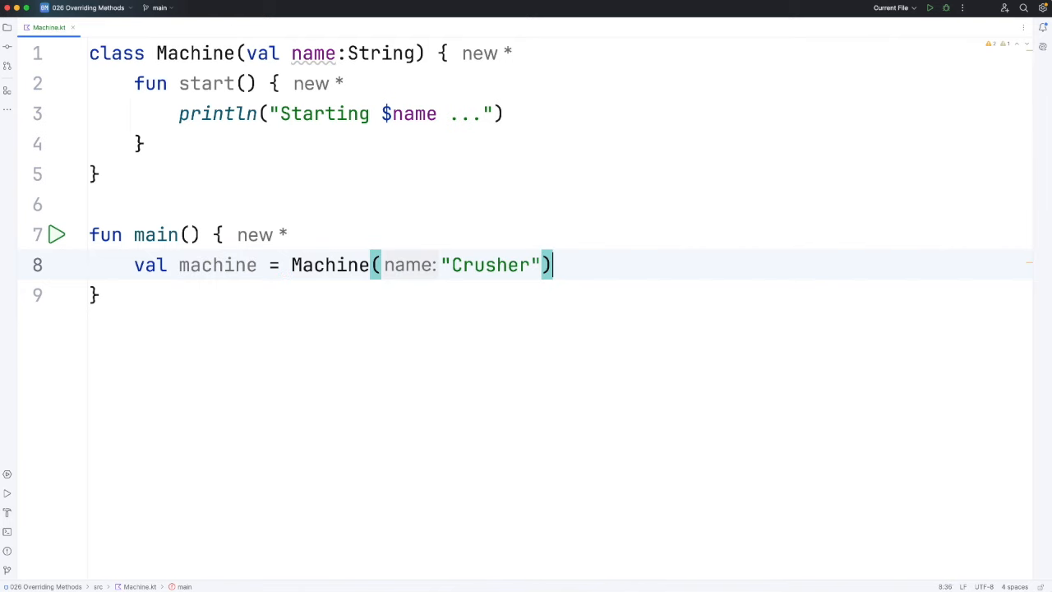
{"action": "key", "text": "Return"}
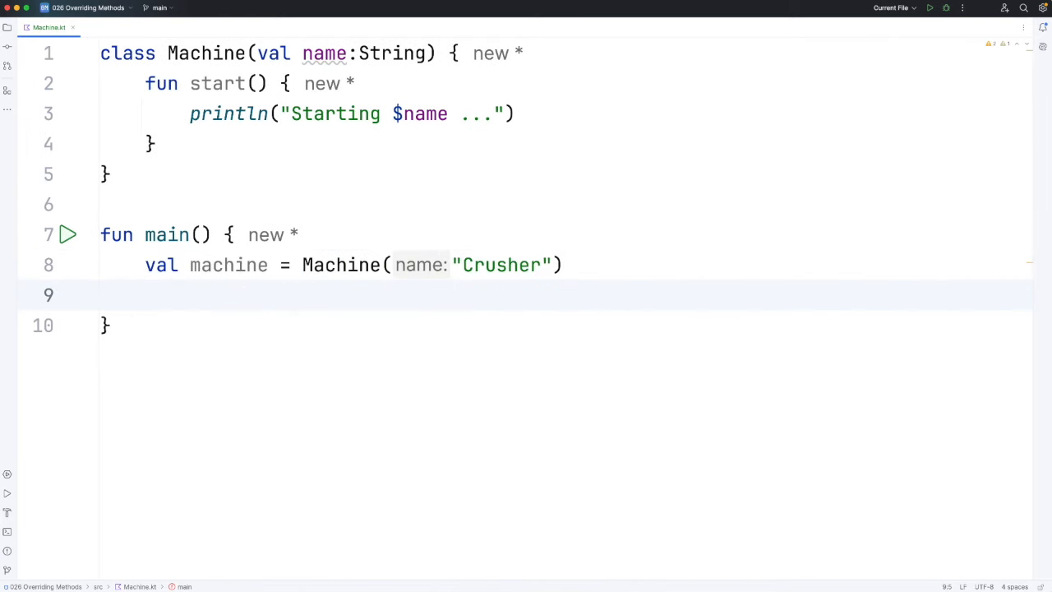
{"action": "type", "text": "machine.start()"}
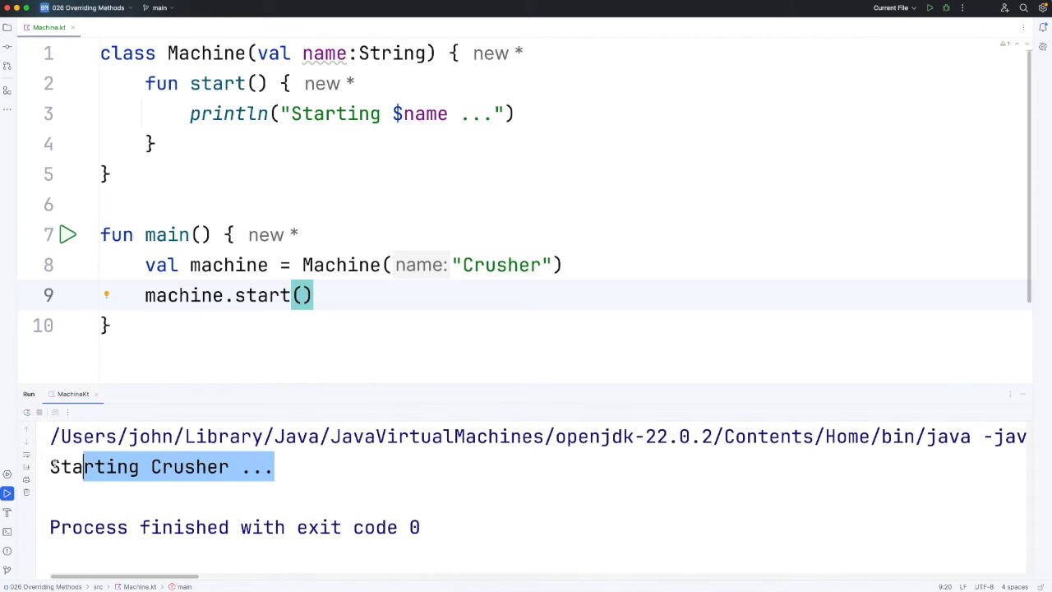
{"action": "mouse_move", "coordinate": [8, 492]}
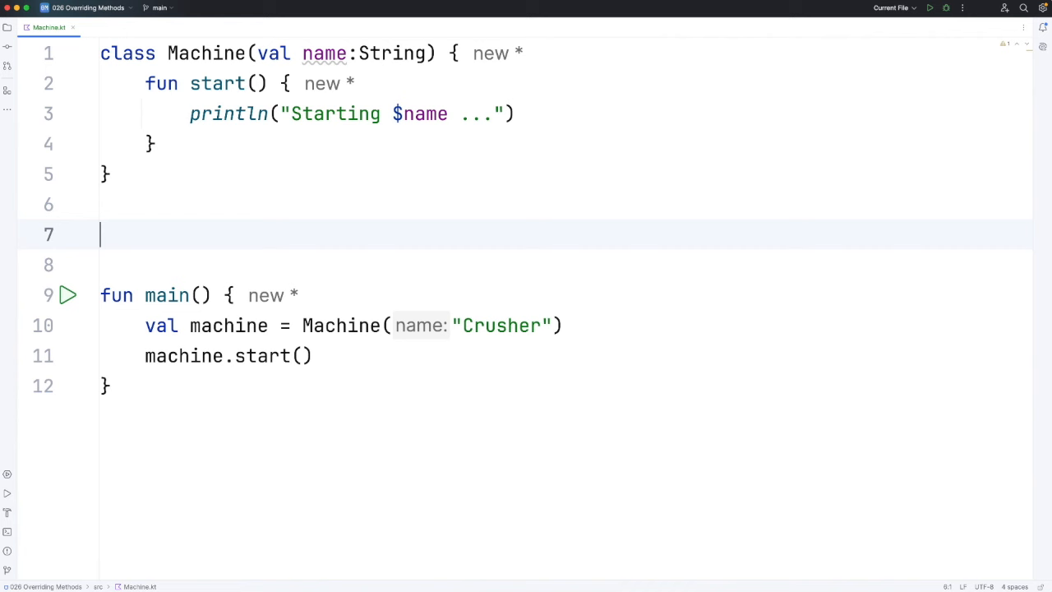
- Declare an empty class Car : Machine below the Machine class
{"action": "type", "text": "class Car"}
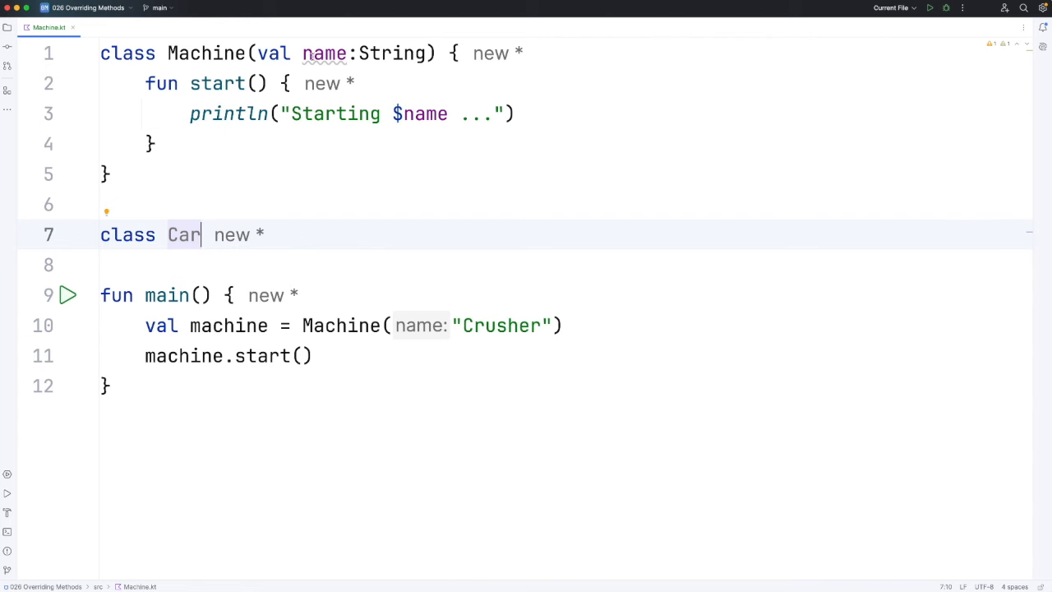
{"action": "left_click", "coordinate": [145, 83]}
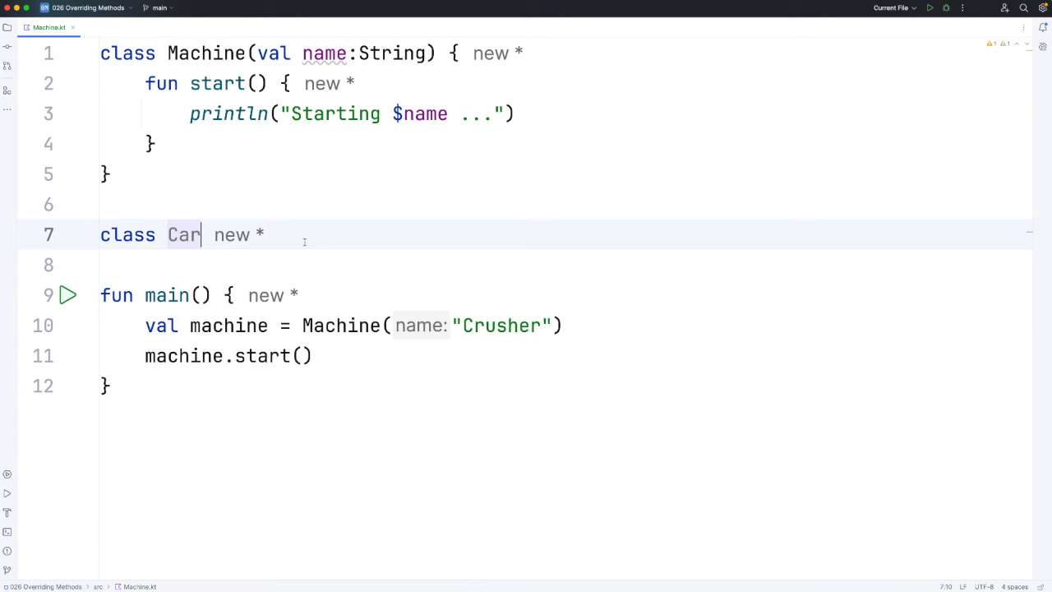
{"action": "type", "text": ": Mar"}
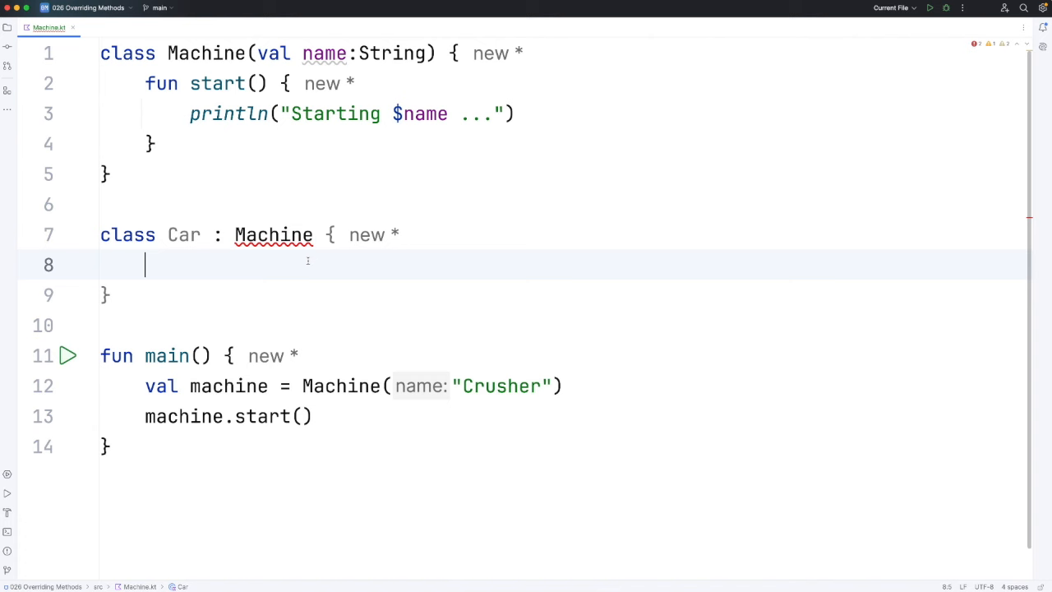
{"action": "mouse_move", "coordinate": [237, 117]}
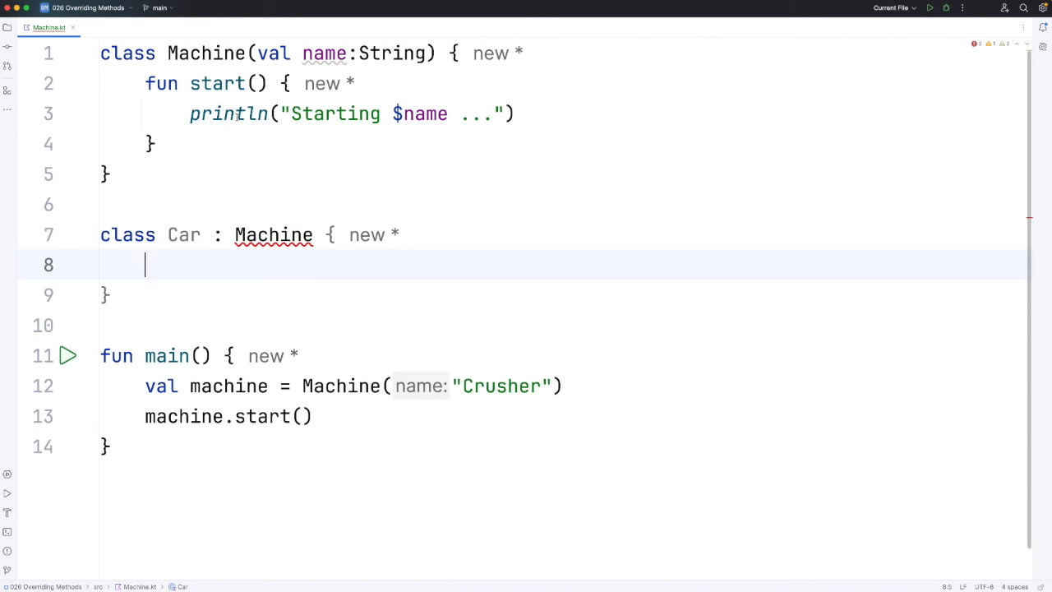
{"action": "mouse_move", "coordinate": [274, 234]}
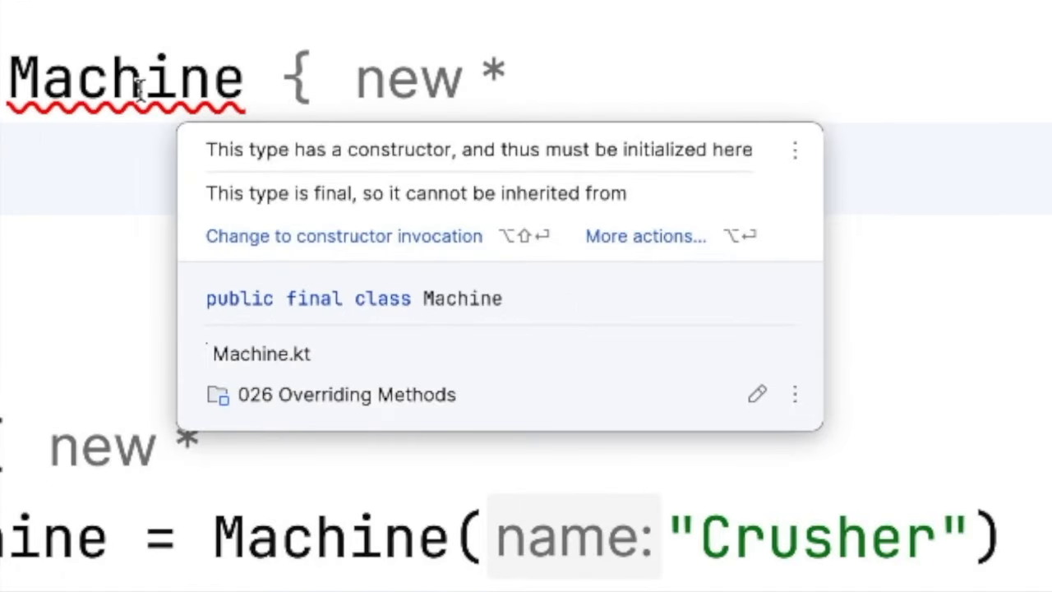
{"action": "mouse_move", "coordinate": [191, 82]}
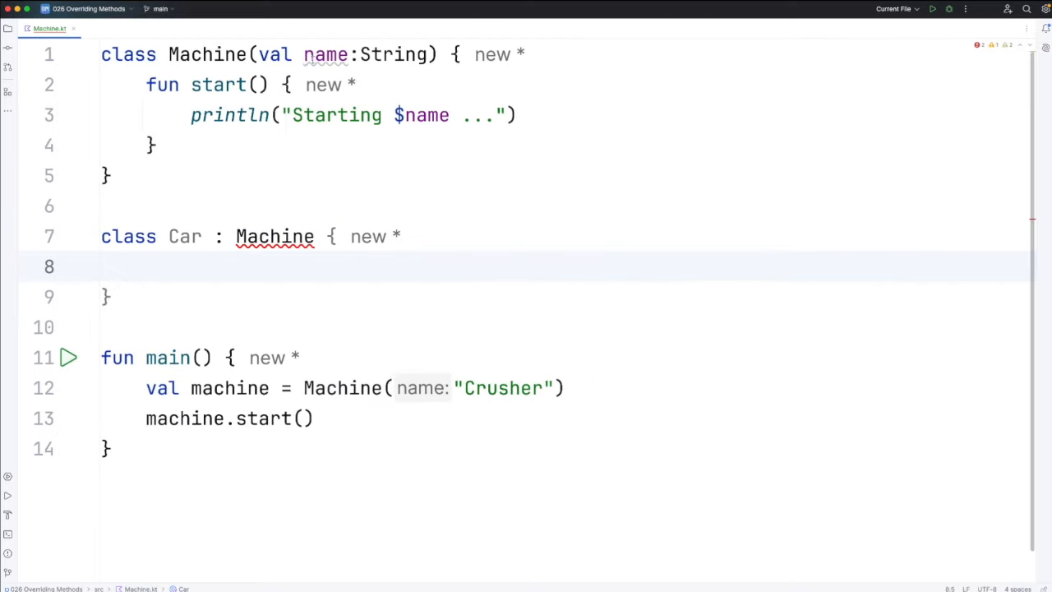
- Give Car a (name: String) constructor and pass name to Machine's constructor
{"action": "double_click", "coordinate": [184, 237]}
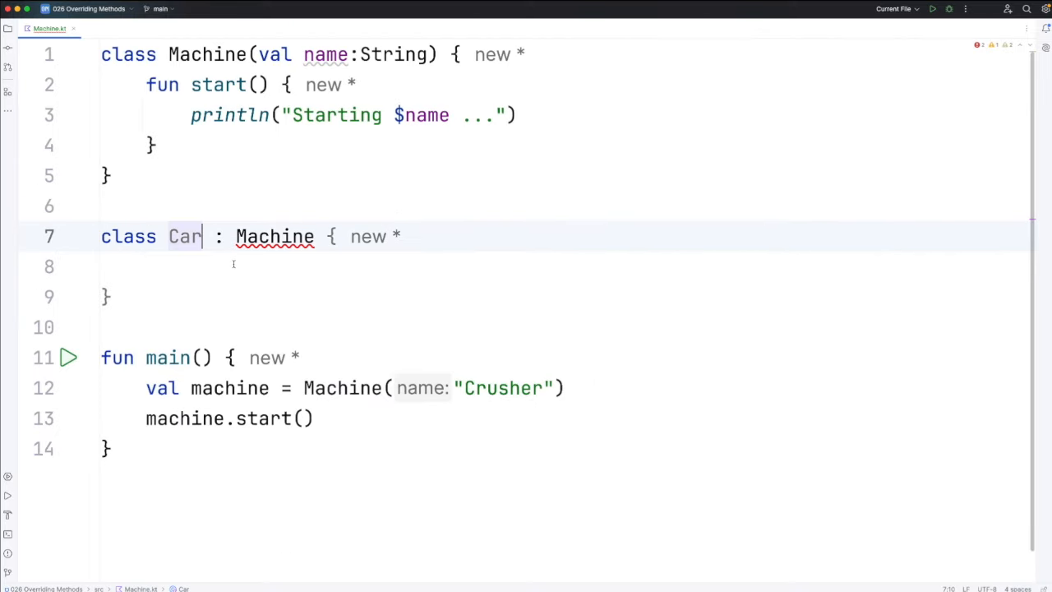
{"action": "type", "text": "()"}
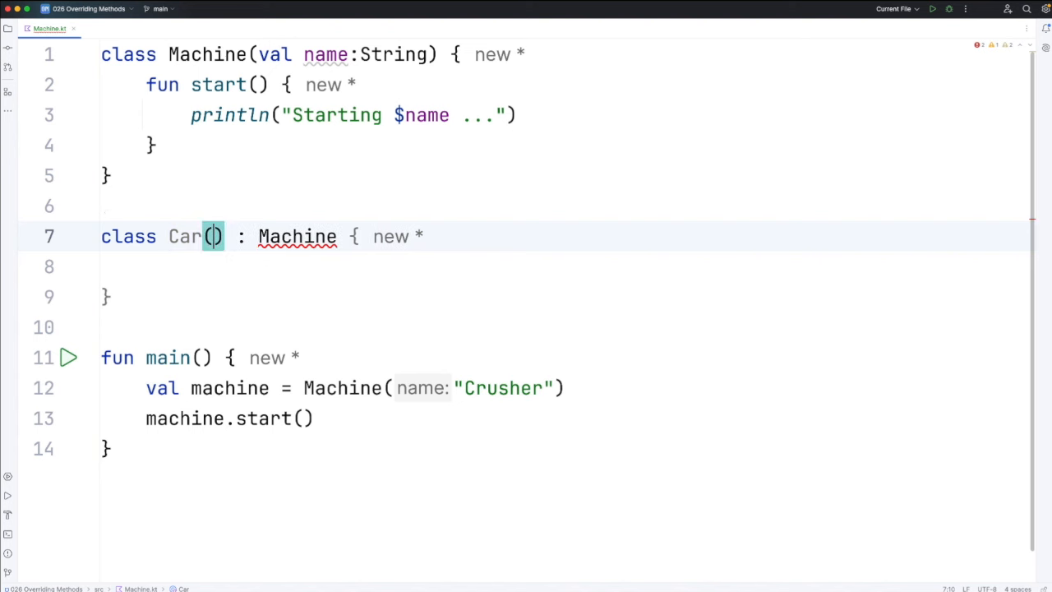
{"action": "type", "text": "name:"}
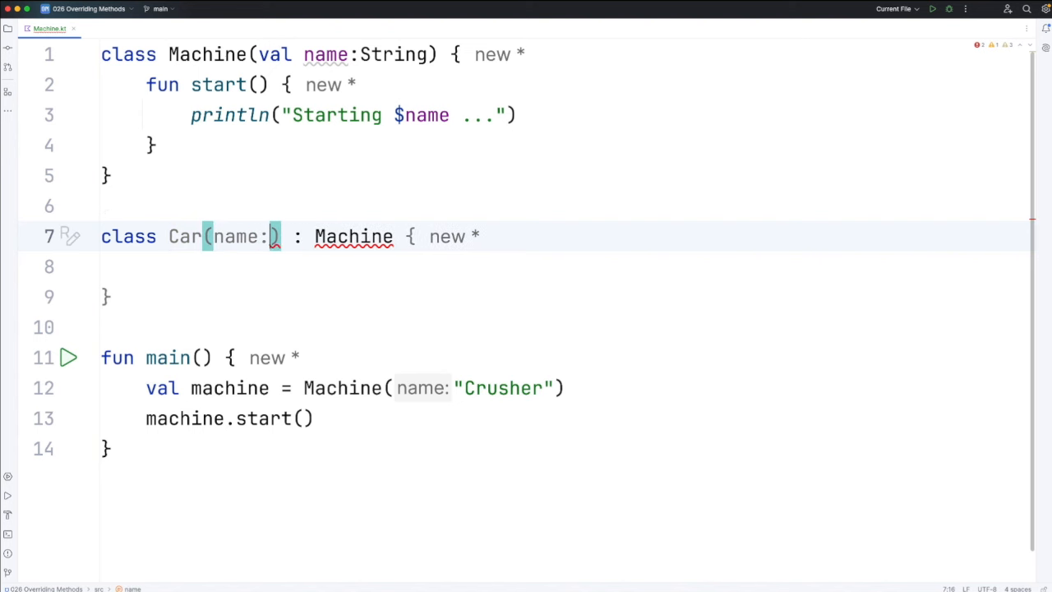
{"action": "type", "text": "String"}
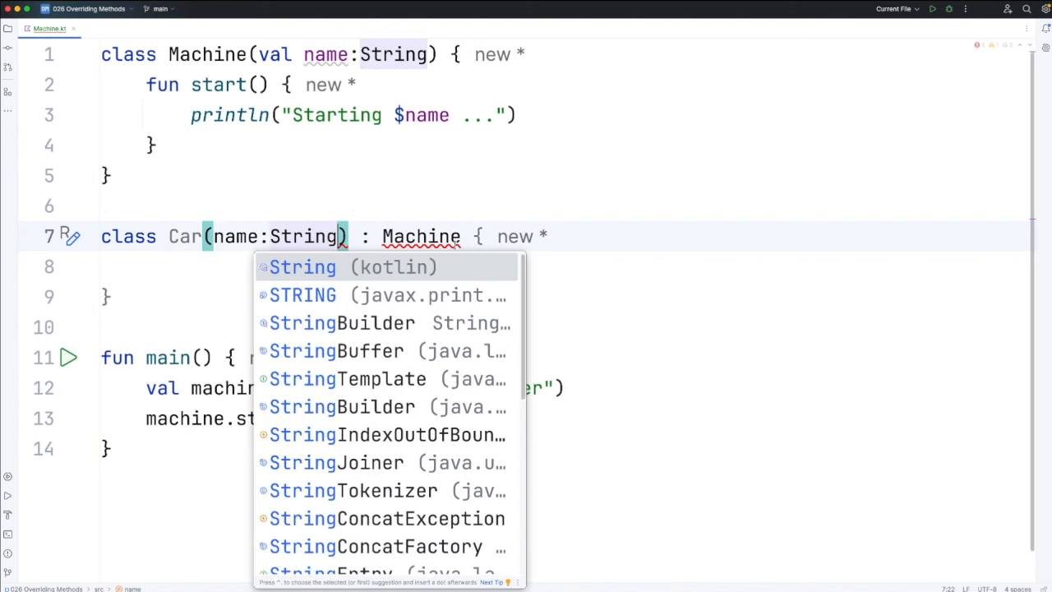
{"action": "type", "text": "name)"}
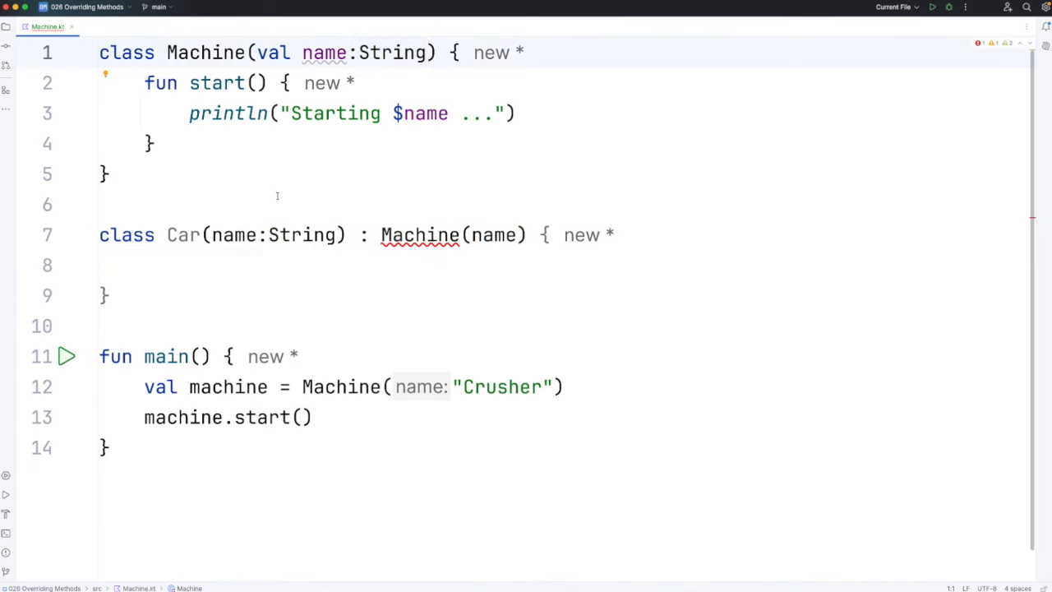
- Mark the Machine class open so Car can inherit from it
{"action": "type", "text": "open"}
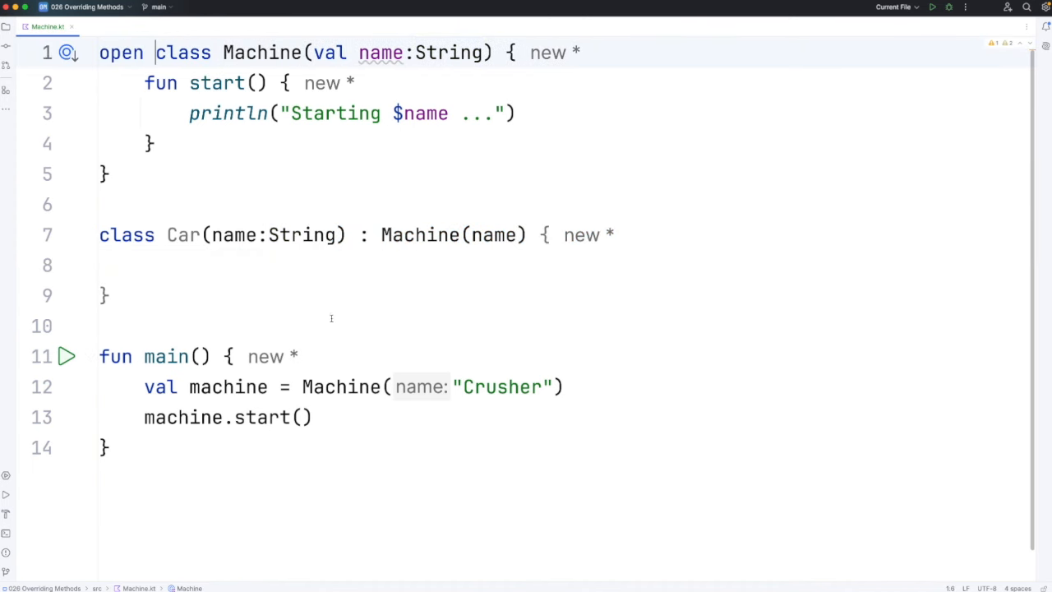
{"action": "left_click", "coordinate": [104, 295]}
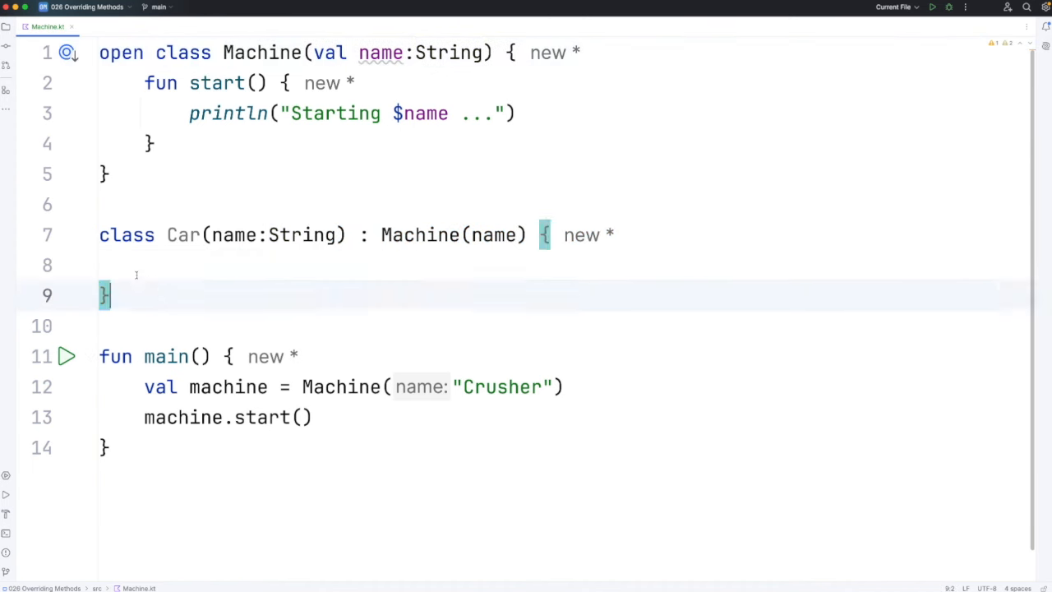
- Add val car = Car("Ferrari") and car.start() below machine.start() in main, then run
{"action": "left_click", "coordinate": [100, 264]}
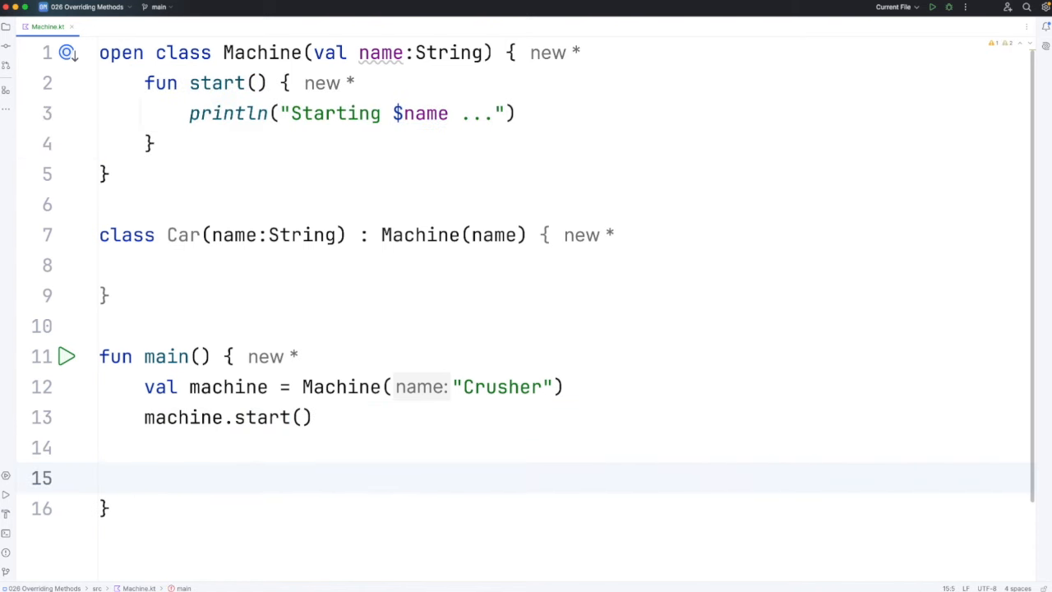
{"action": "type", "text": "val car = Car(\"Ferrari"}
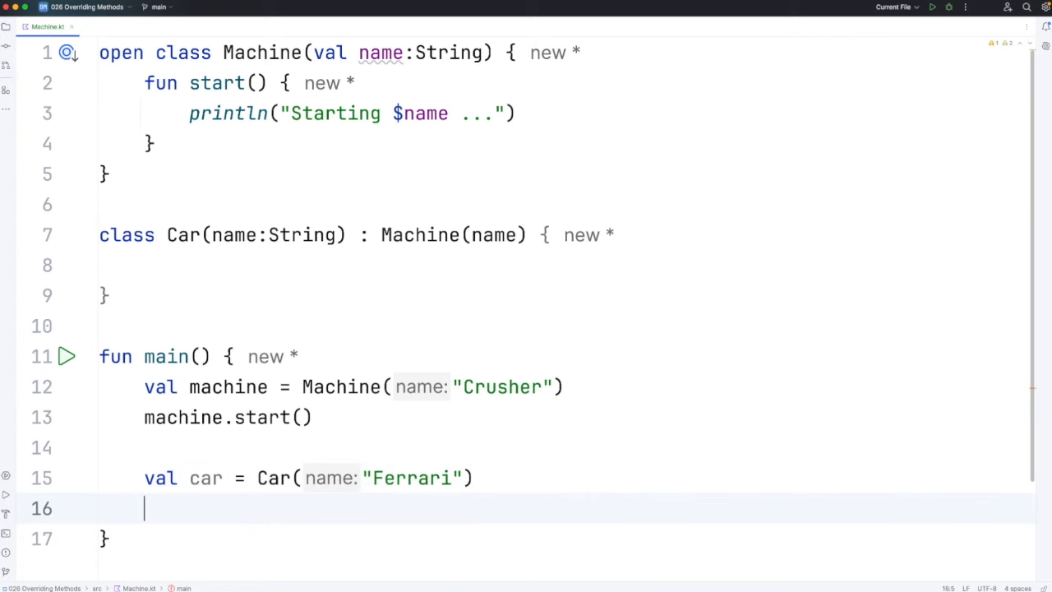
{"action": "type", "text": "car.start()"}
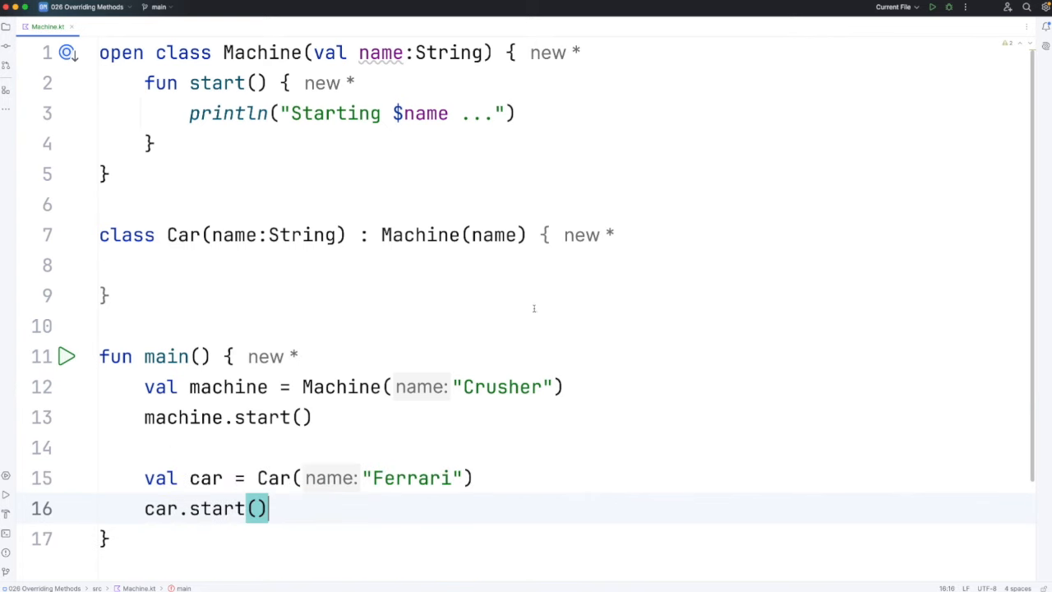
{"action": "left_click", "coordinate": [932, 6]}
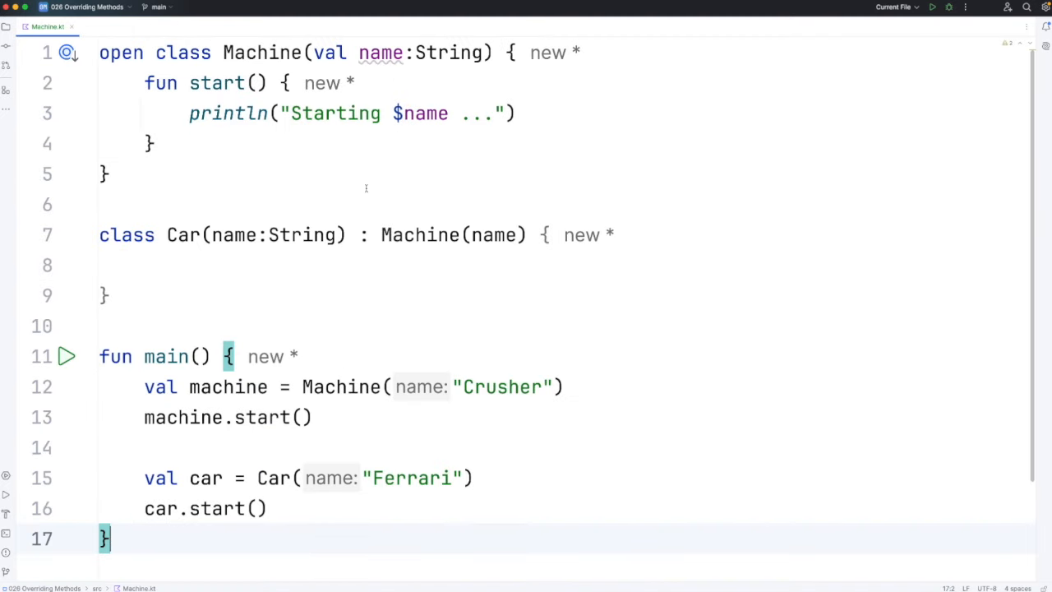
{"action": "mouse_move", "coordinate": [532, 161]}
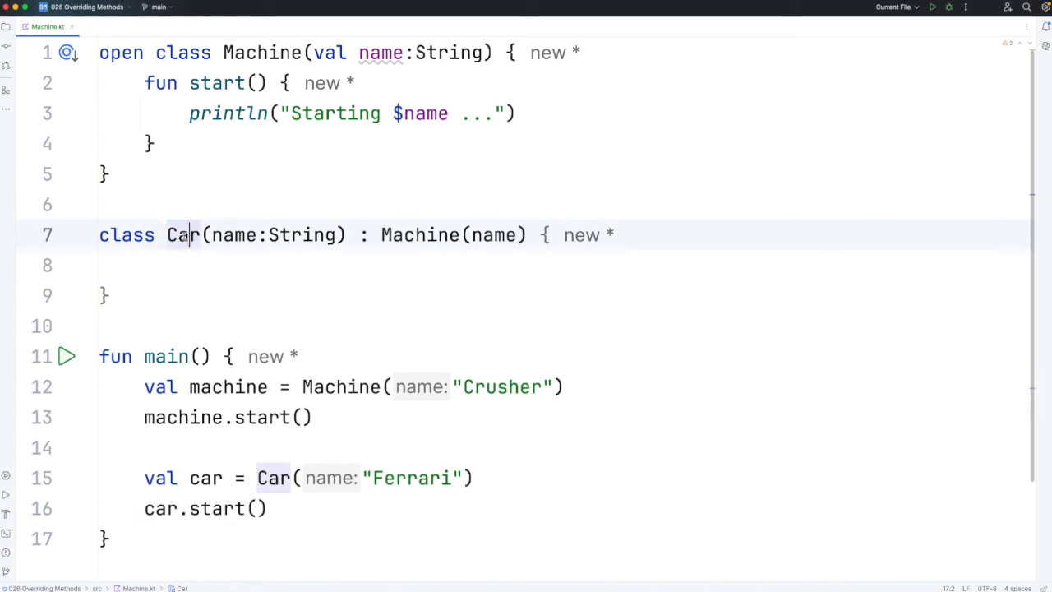
{"action": "left_click", "coordinate": [265, 265]}
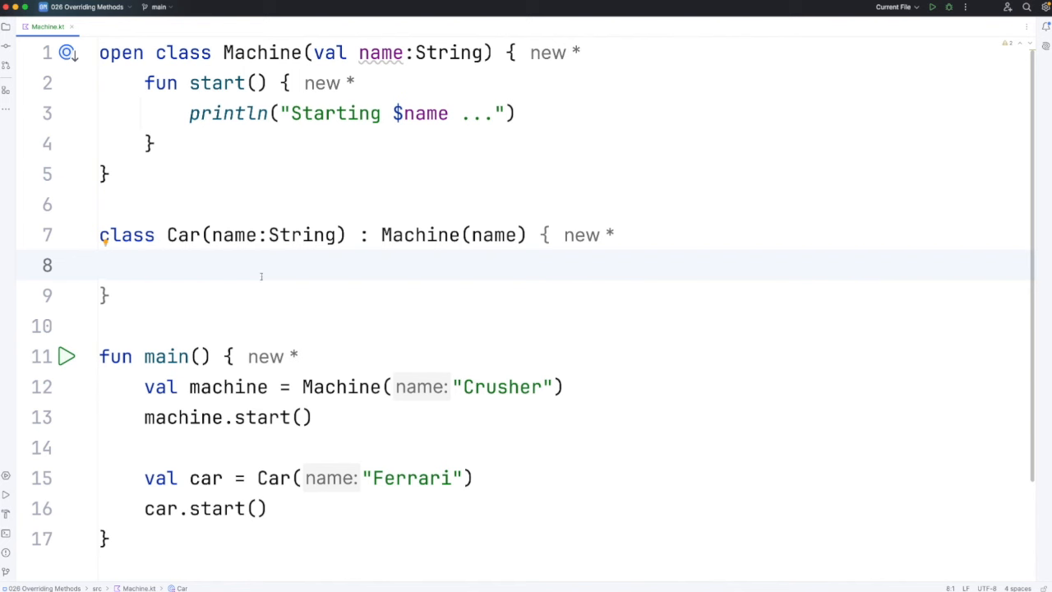
- Copy Machine's start() into Car and change its message to "$name car starting ..."
{"action": "left_click", "coordinate": [100, 264]}
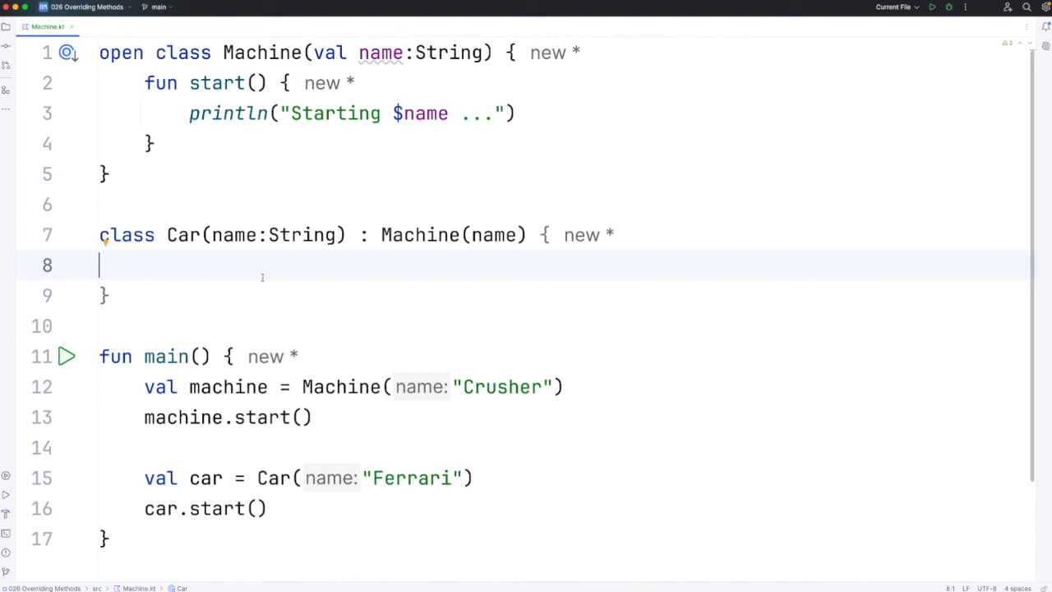
{"action": "mouse_move", "coordinate": [260, 266]}
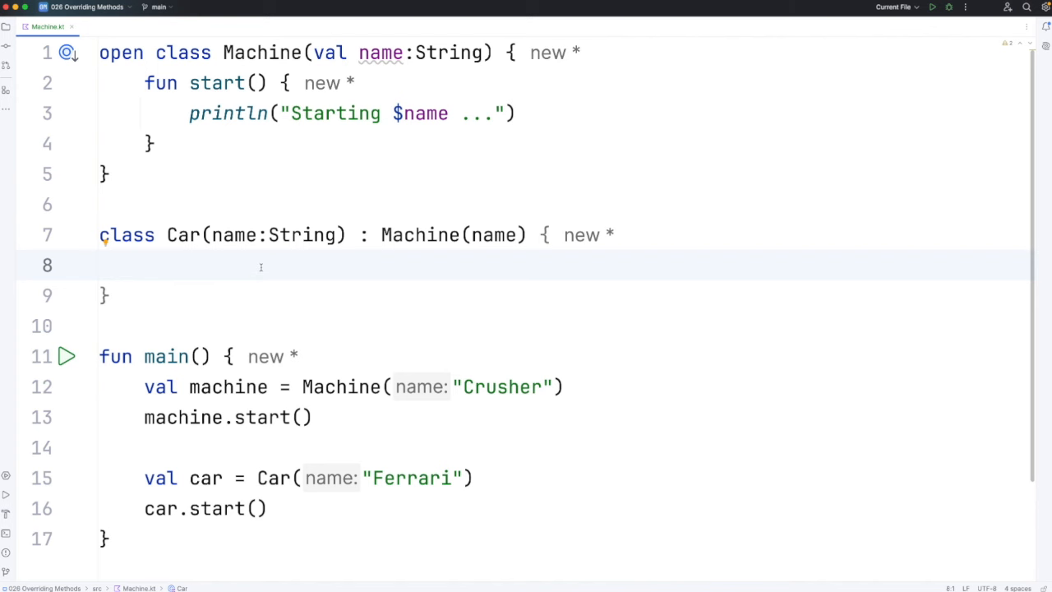
{"action": "left_click_drag", "start_coordinate": [144, 82], "coordinate": [156, 144]}
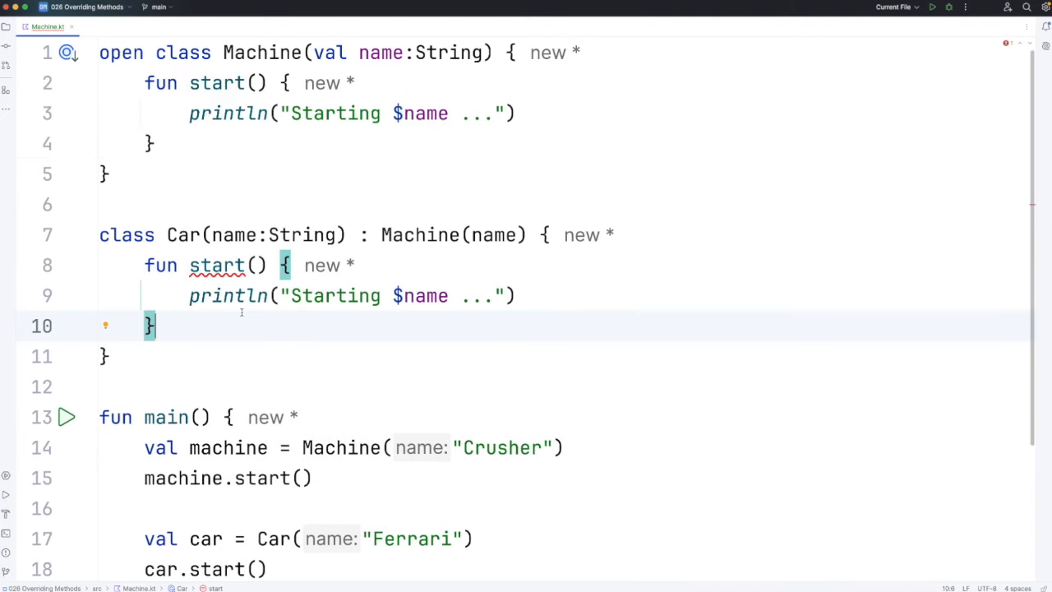
{"action": "double_click", "coordinate": [333, 296]}
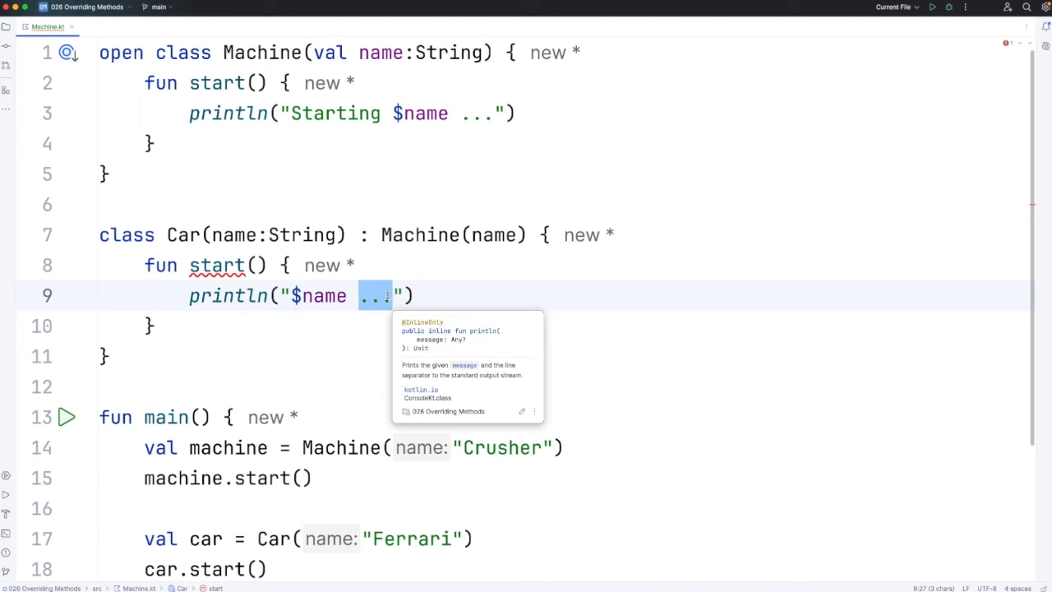
{"action": "type", "text": "car sta"}
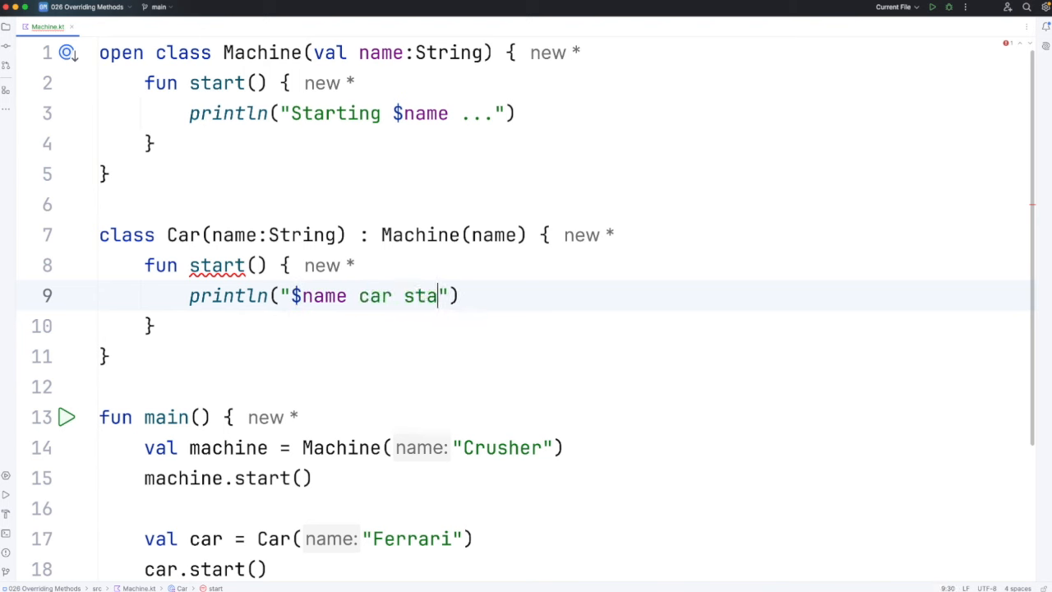
{"action": "type", "text": "rting ..."}
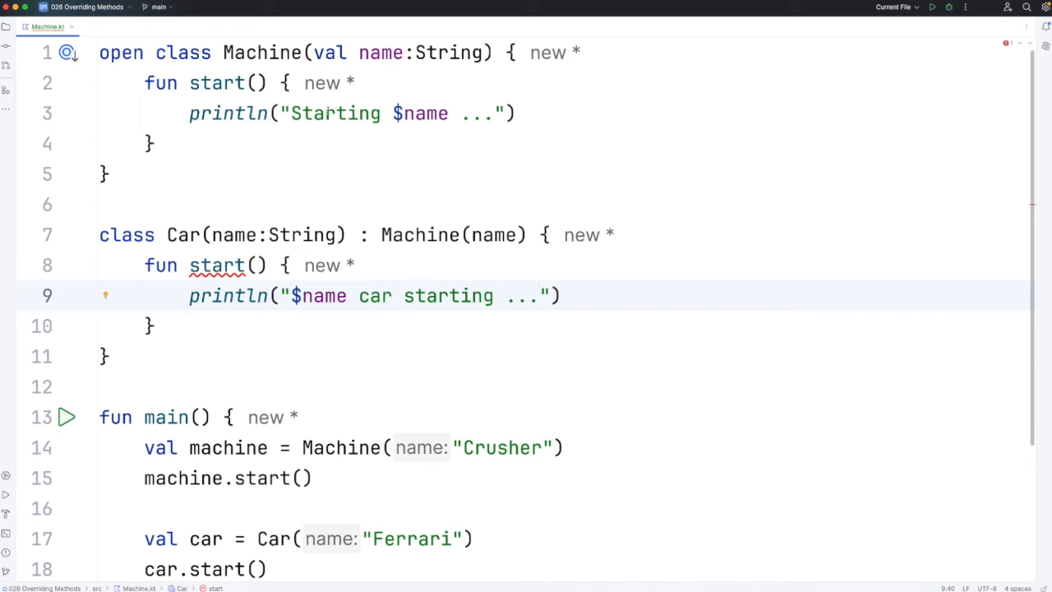
{"action": "left_click", "coordinate": [417, 386]}
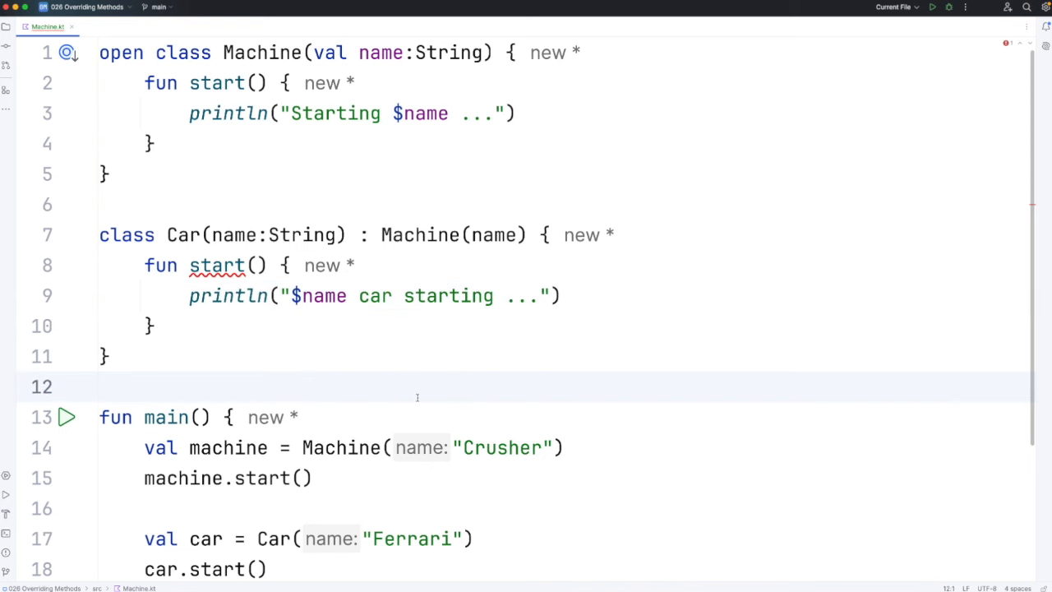
{"action": "double_click", "coordinate": [217, 569]}
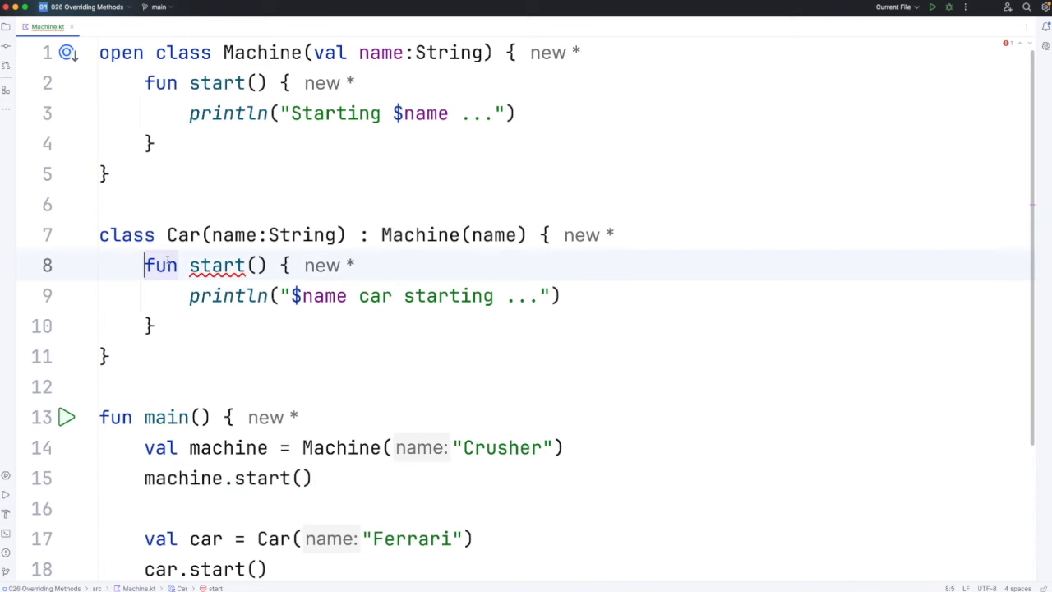
- Mark Car's start override and Machine's start open, then run to print both start messages
{"action": "type", "text": "override"}
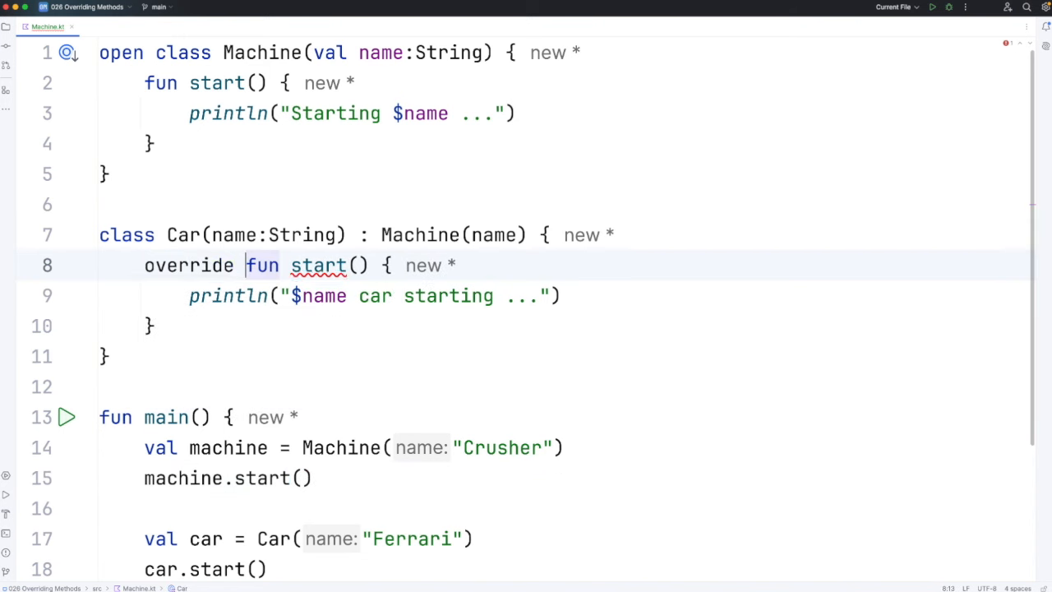
{"action": "double_click", "coordinate": [318, 265]}
{"action": "type", "text": "open "}
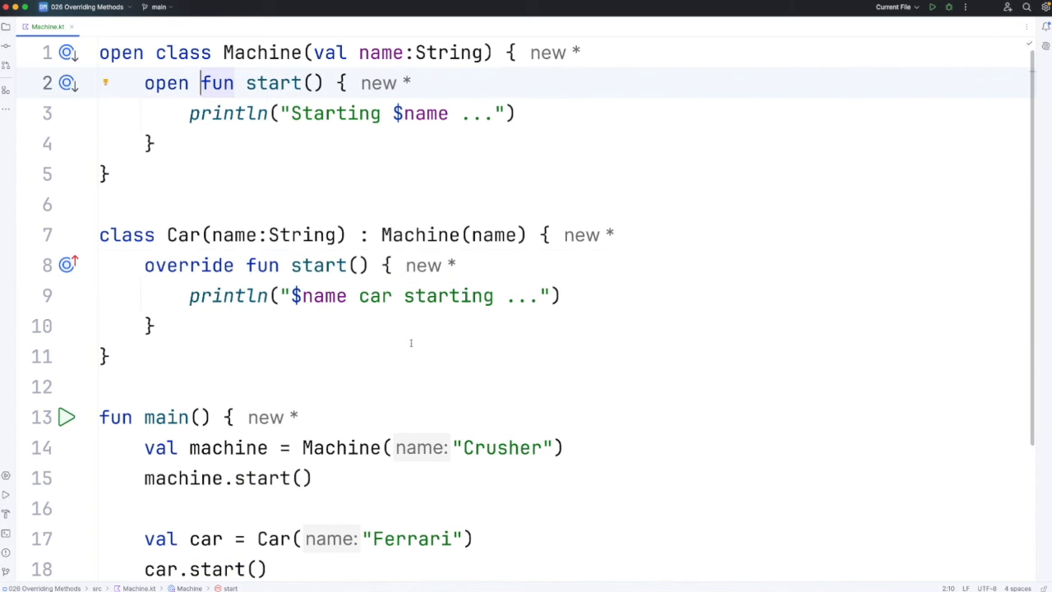
{"action": "mouse_move", "coordinate": [304, 286]}
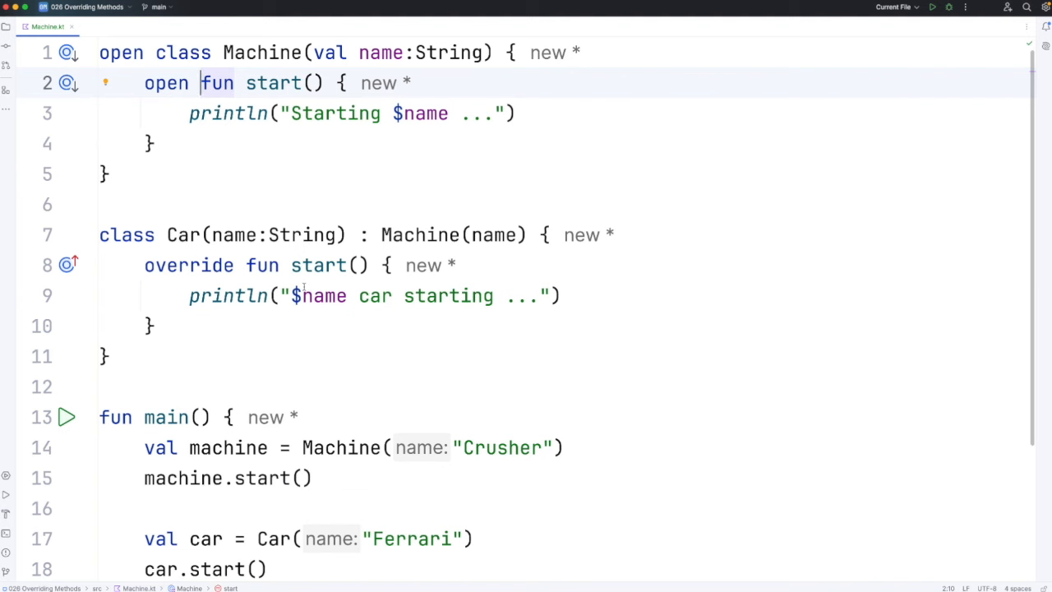
{"action": "left_click", "coordinate": [315, 265]}
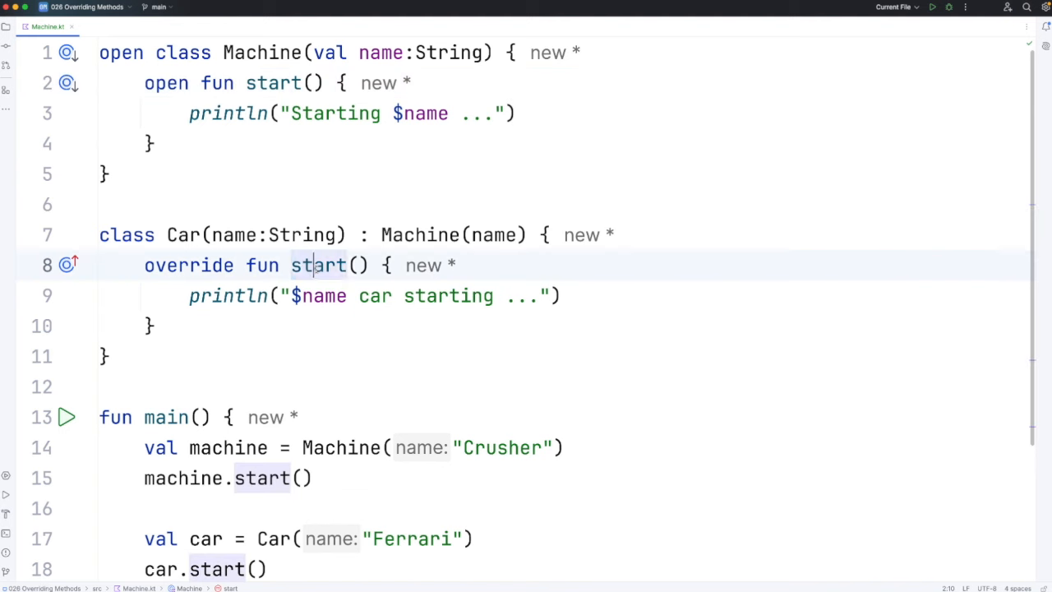
{"action": "double_click", "coordinate": [318, 265]}
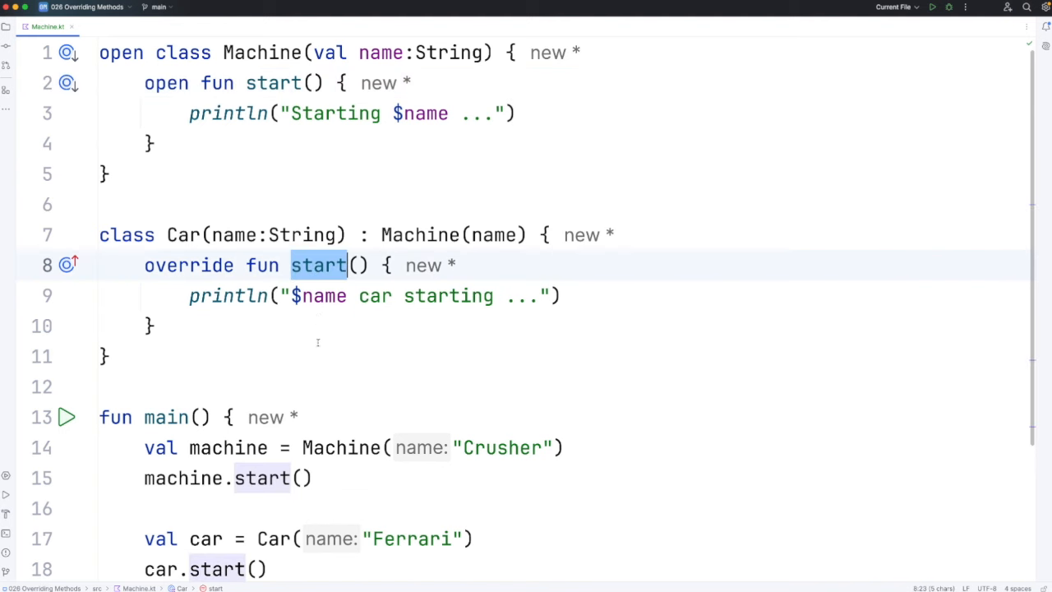
{"action": "mouse_move", "coordinate": [282, 317]}
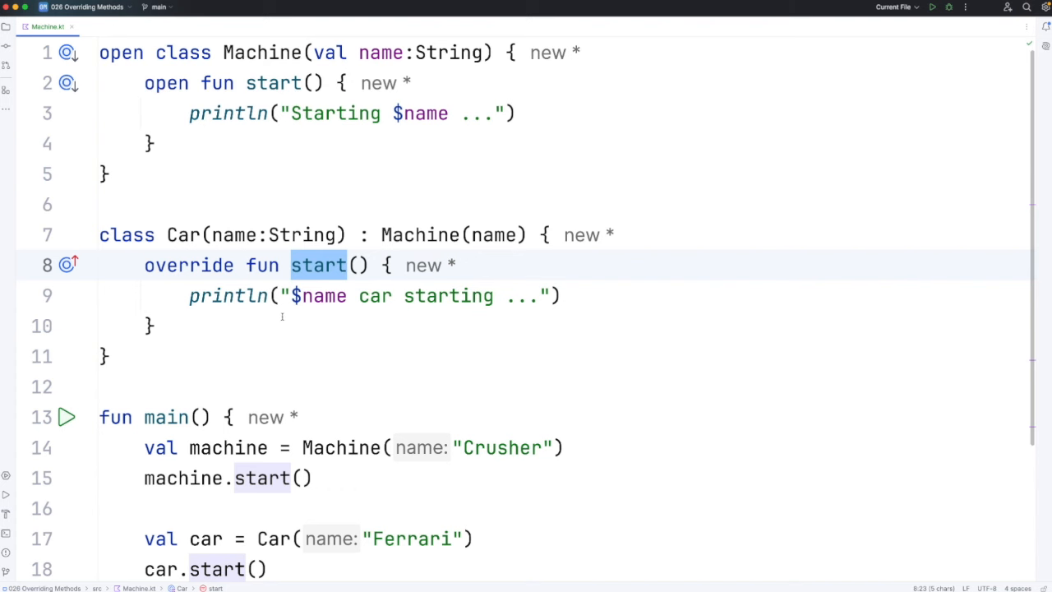
{"action": "left_click", "coordinate": [931, 7]}
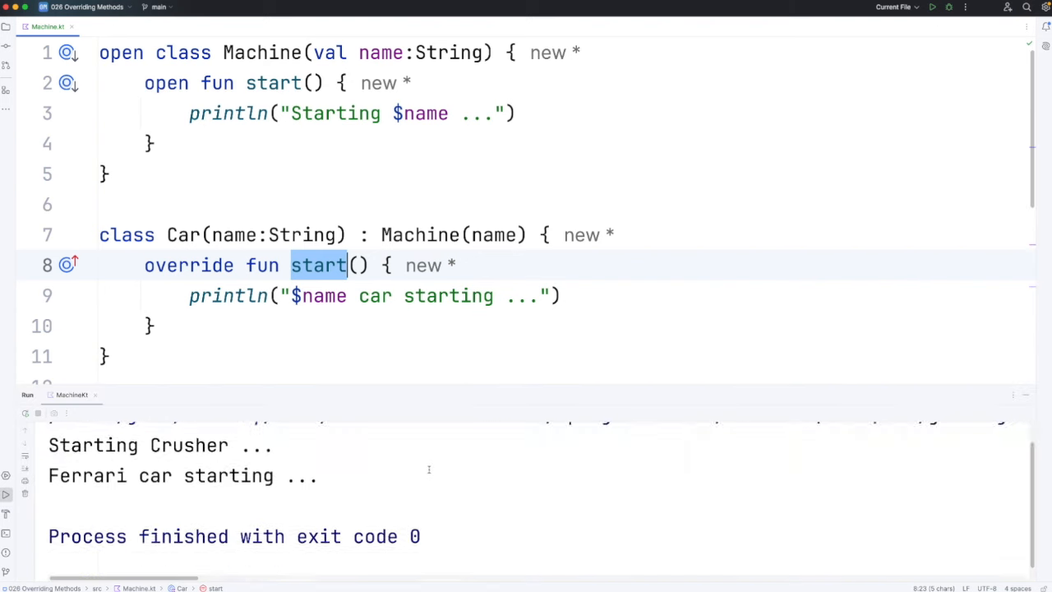